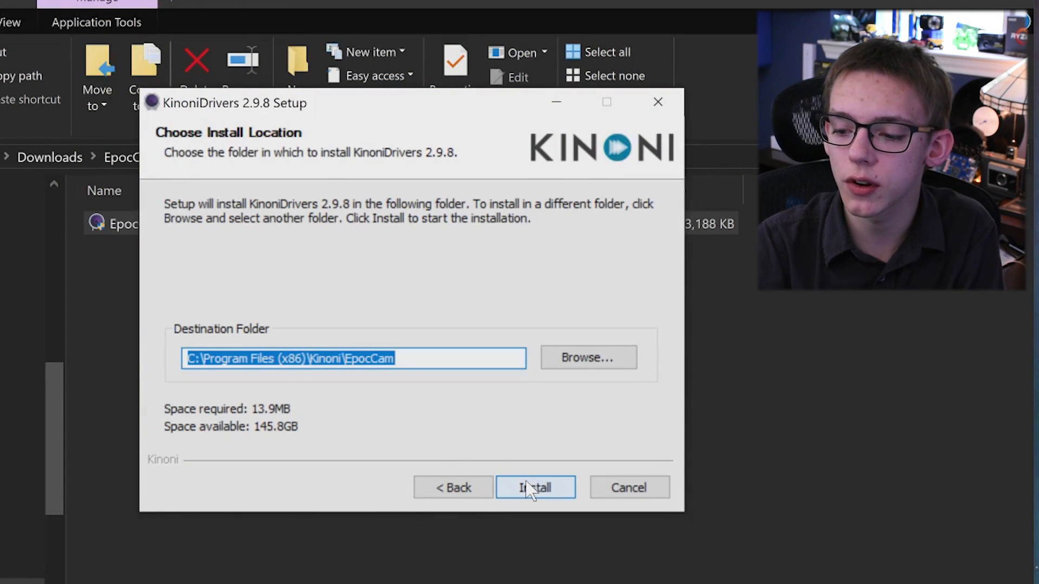
Step: Install KinoniDrivers 2.9.8 into the default EpocCam folder and finish the setup wizard
click(534, 488)
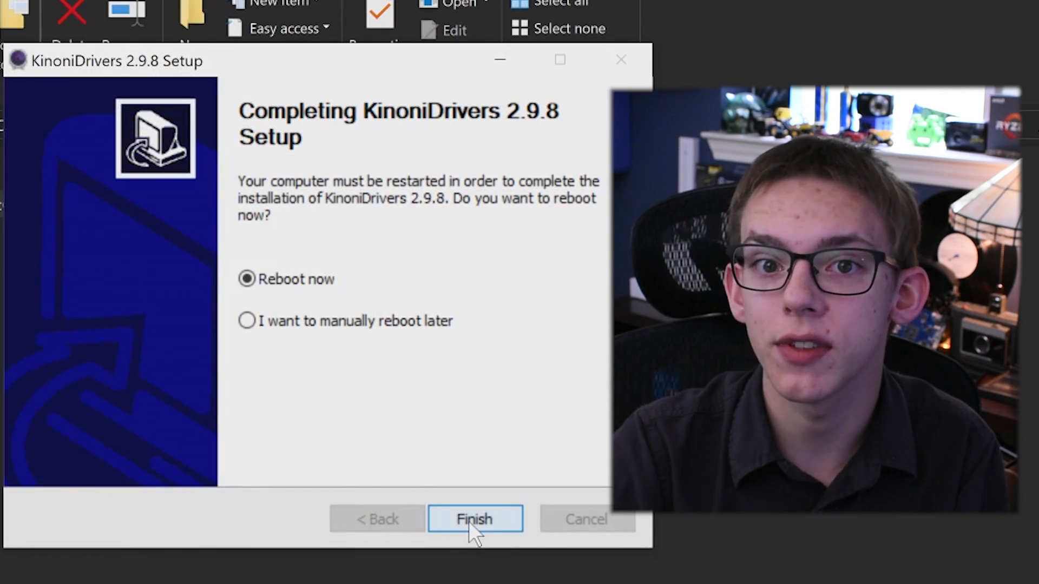
click(474, 519)
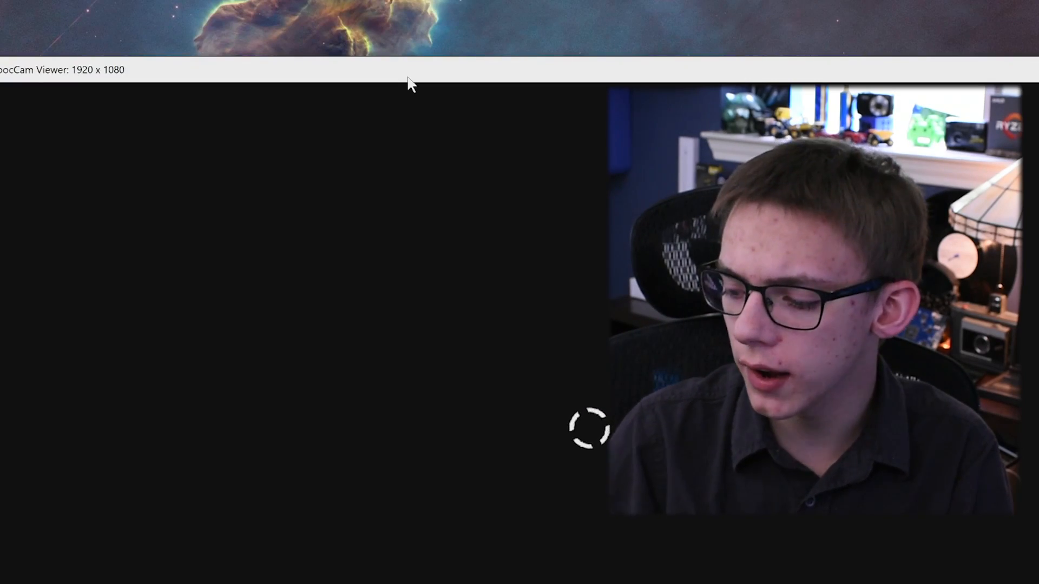